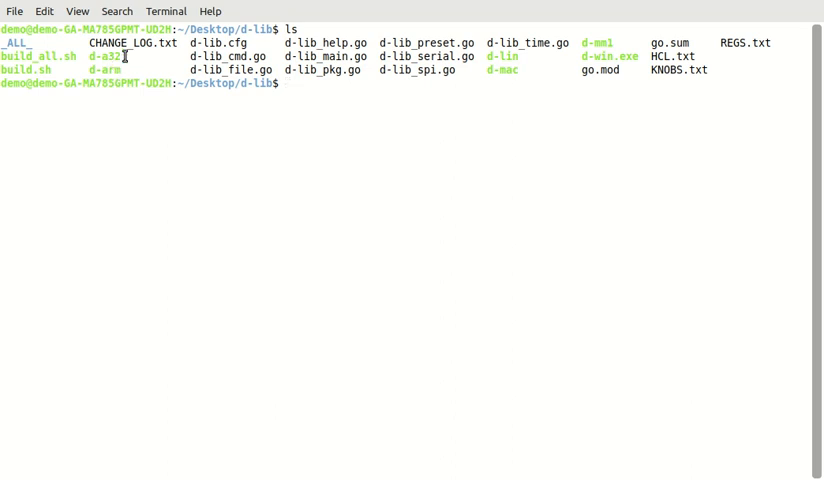
Step: Highlight the d-win.exe and d-a32 builds and list the directory contents
double_click(505, 56)
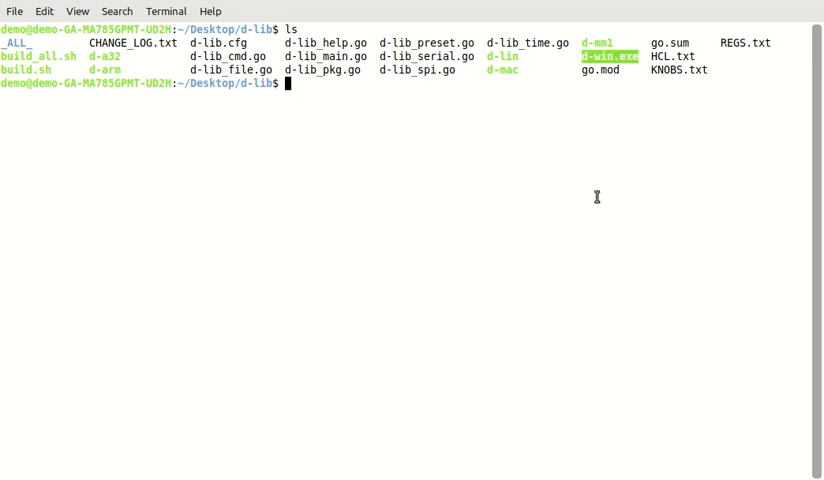
mouse_move(293, 191)
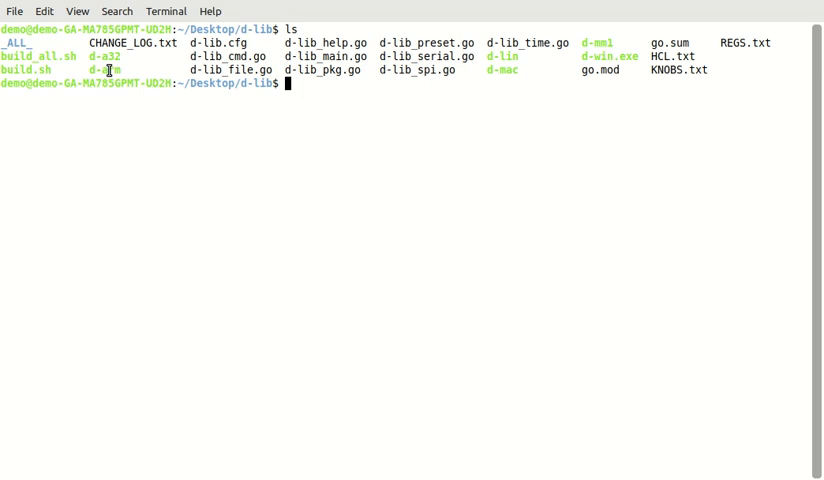
double_click(104, 70)
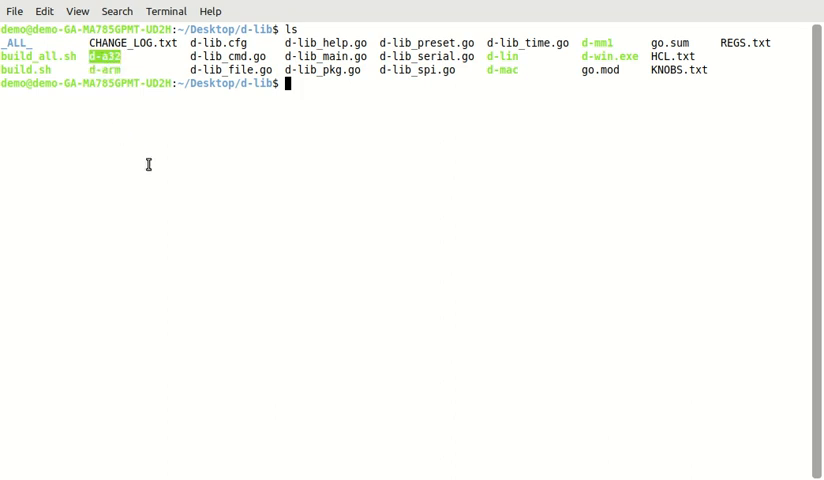
mouse_move(277, 188)
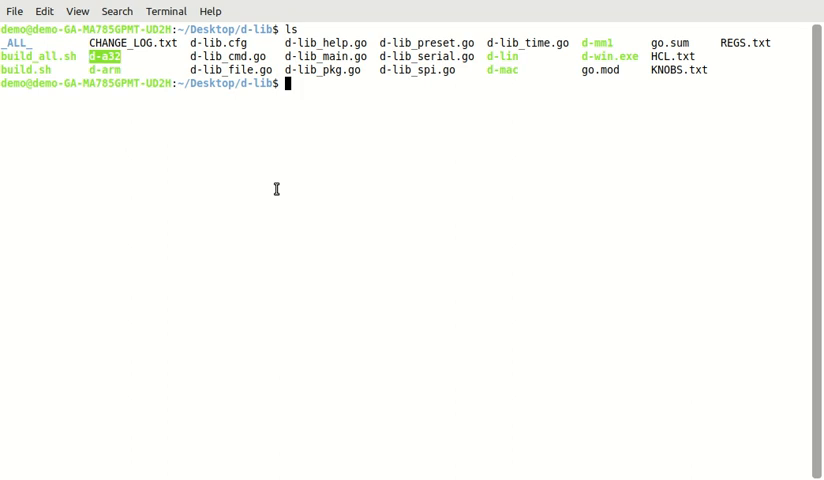
type("ls")
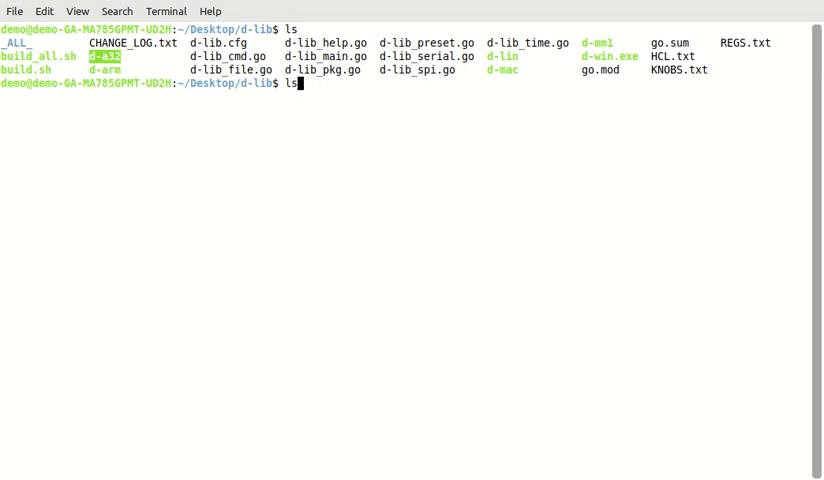
Step: Run ./d-lin to show librarian version 7 help, highlighting entries in its command list
type("./d-lin")
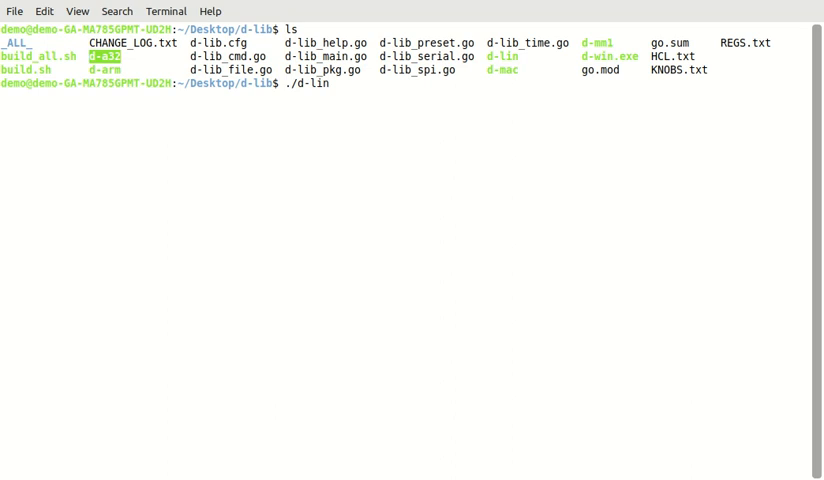
key("Return")
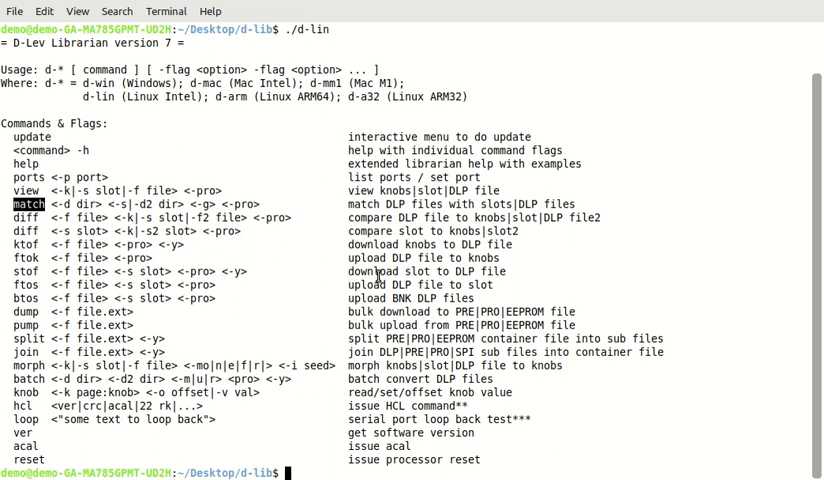
mouse_move(224, 243)
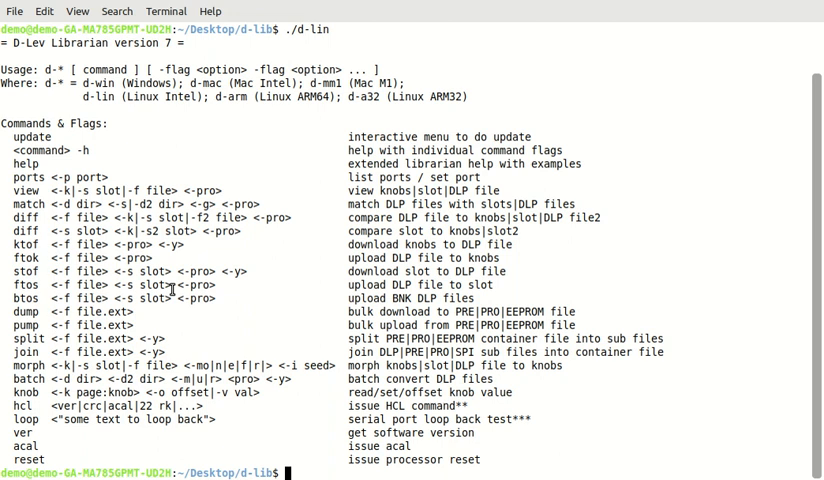
double_click(28, 378)
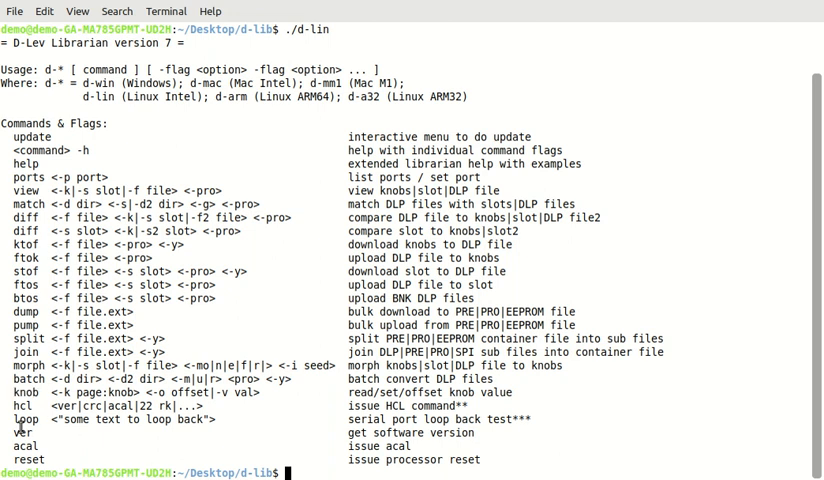
double_click(24, 446)
type("./d-lin updat")
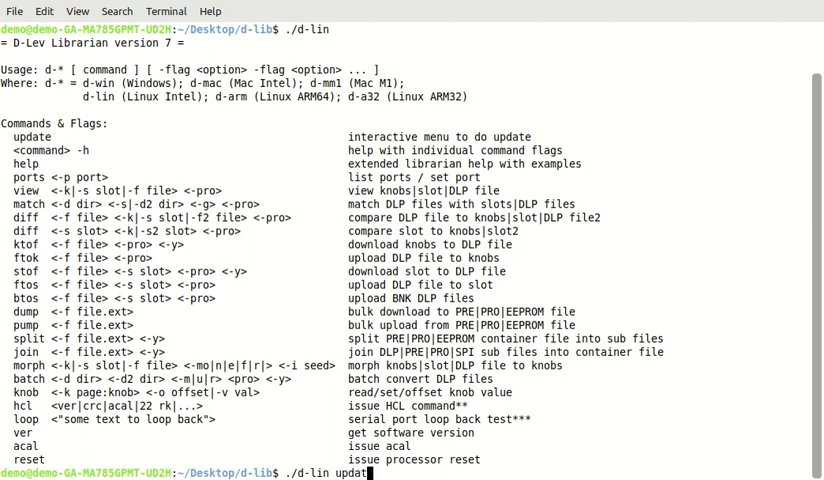
Step: Run ./d-lin update to bring up the update menu with options 0 to 10
key("Return")
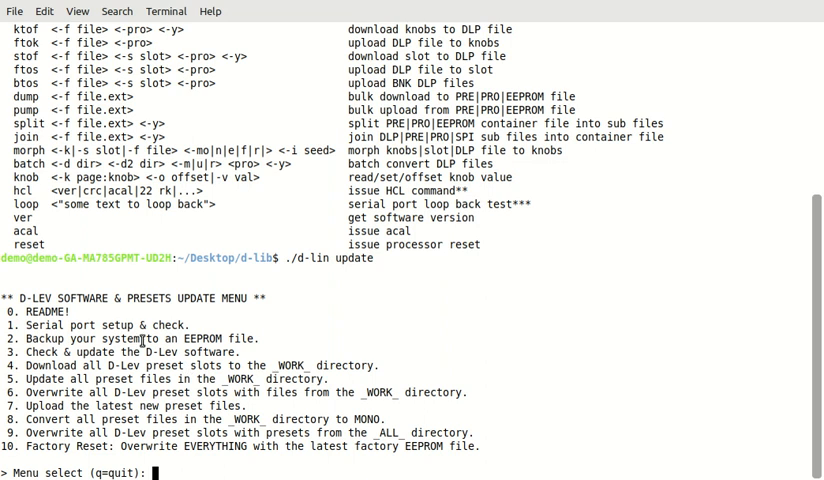
mouse_move(257, 321)
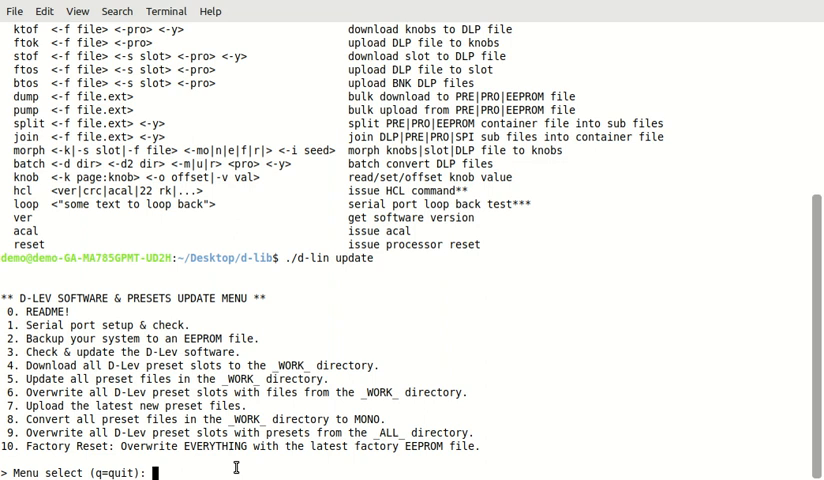
Step: Read the README through option 0, then go back to the update menu
type("0")
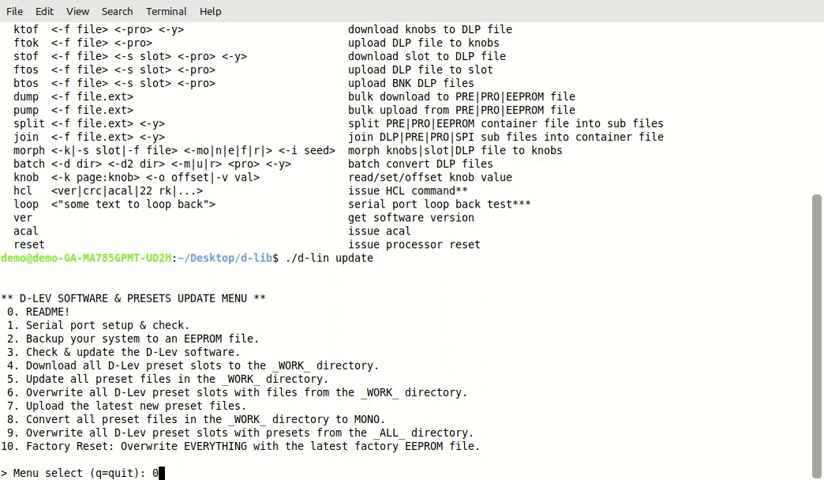
key("Return")
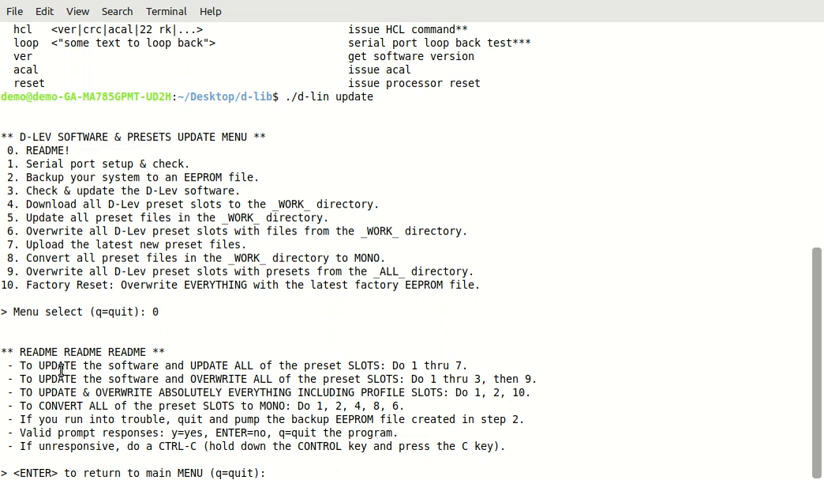
mouse_move(277, 472)
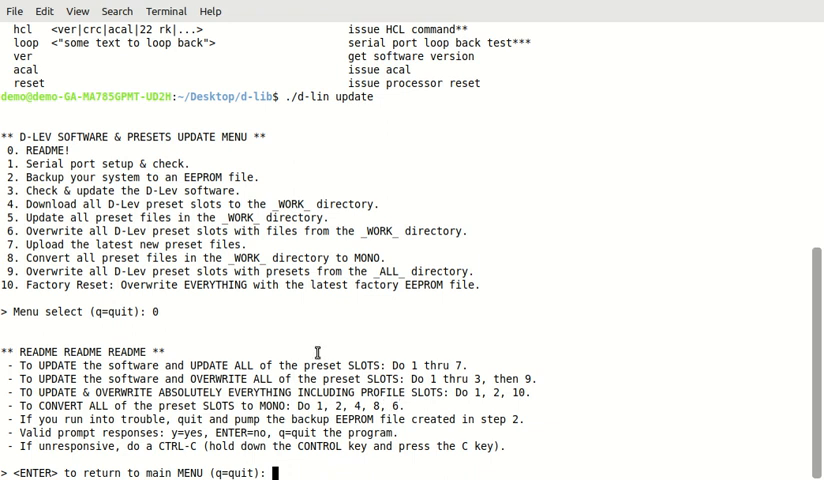
mouse_move(241, 338)
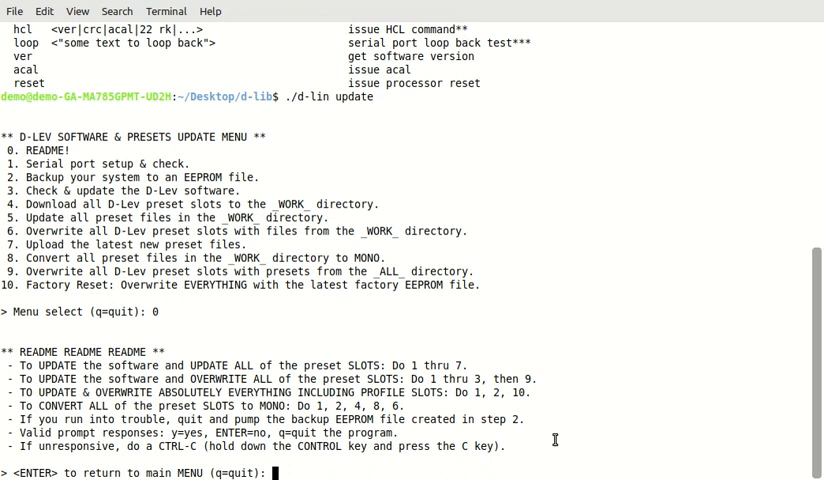
key("Return")
type("1")
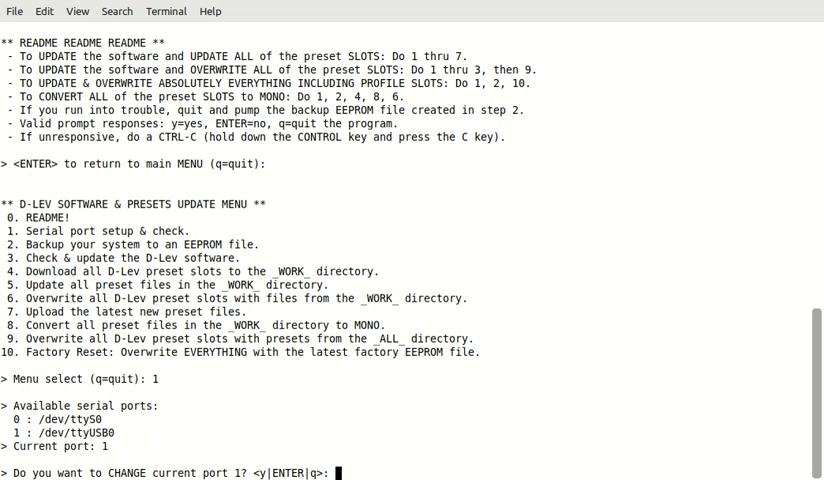
Step: Set the librarian to serial port 1 (/dev/ttyUSB0) and confirm the port test passes
type("y")
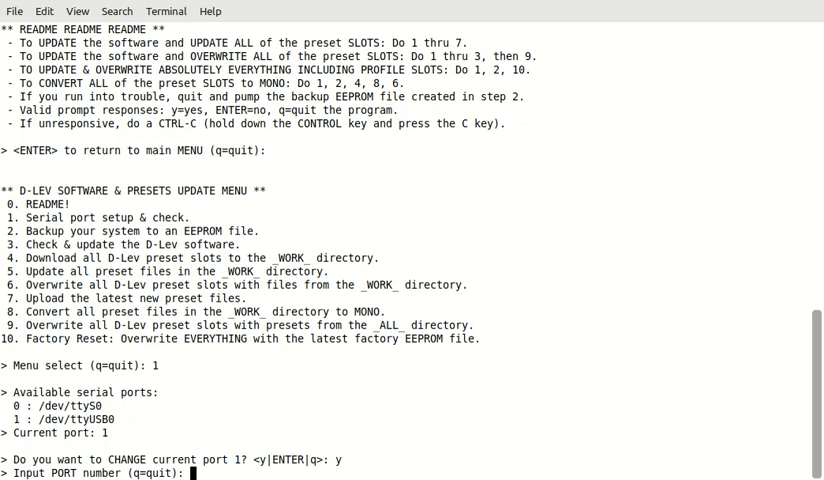
type("0")
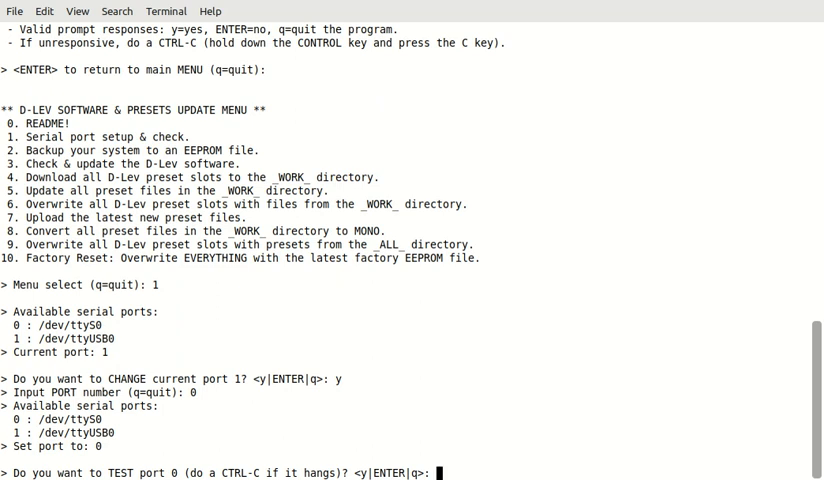
key("Return")
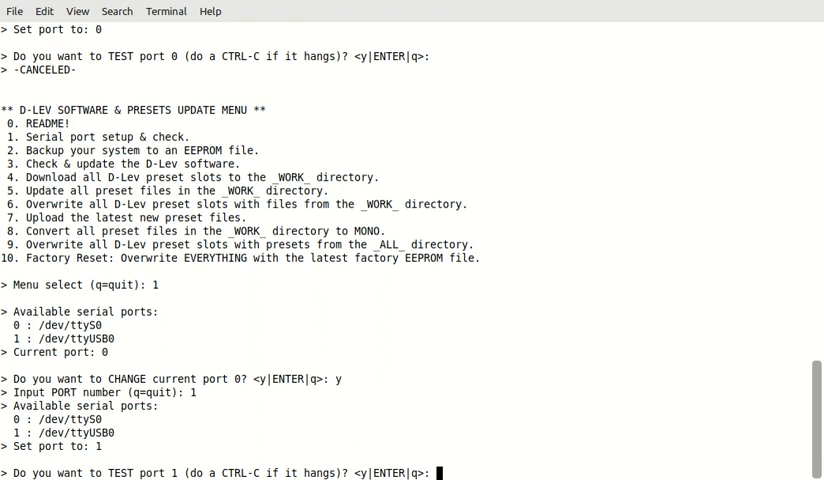
type("1")
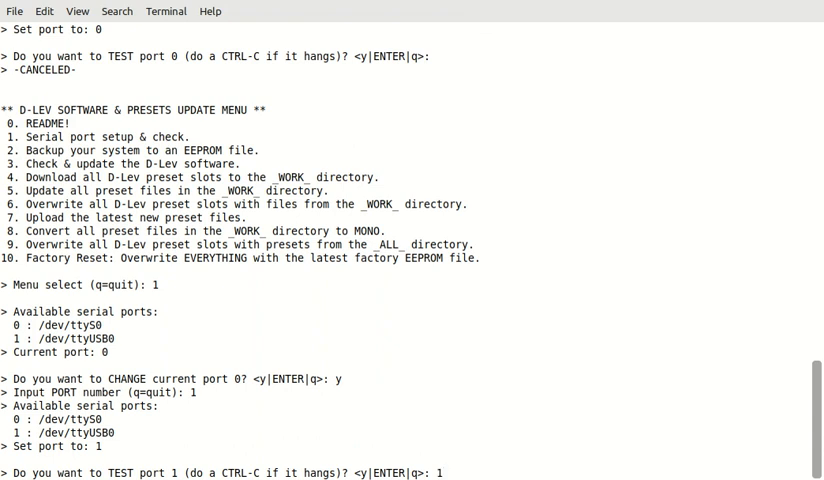
type("y")
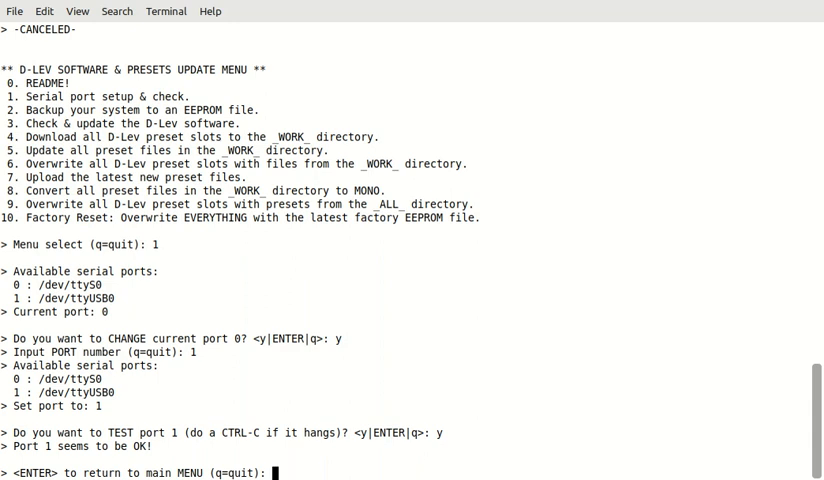
mouse_move(255, 427)
type("2")
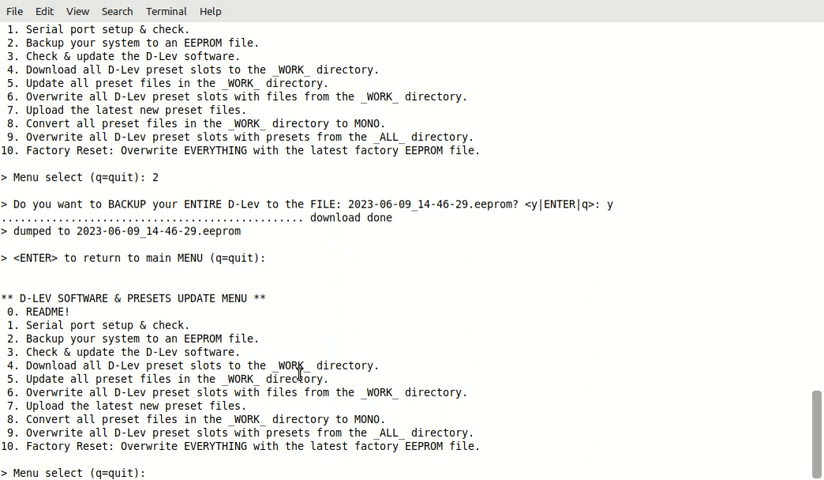
Step: Use option 3 to check the D-Lev software, which reports version 27c263bf as old
type("3")
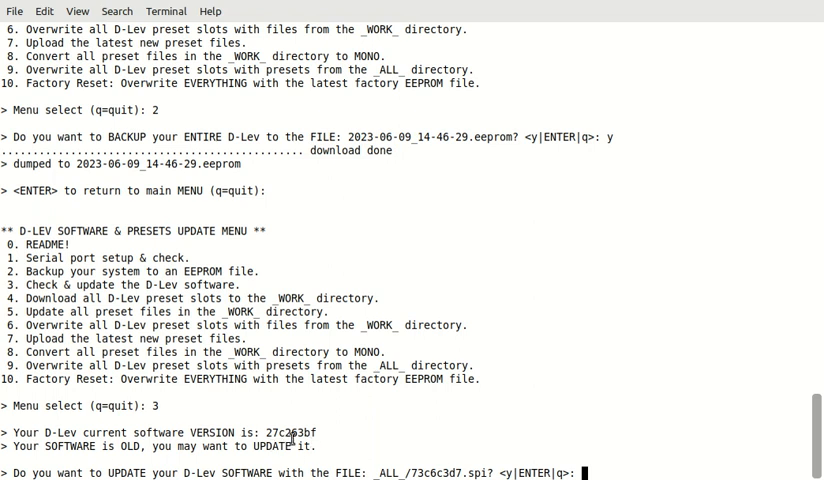
mouse_move(355, 446)
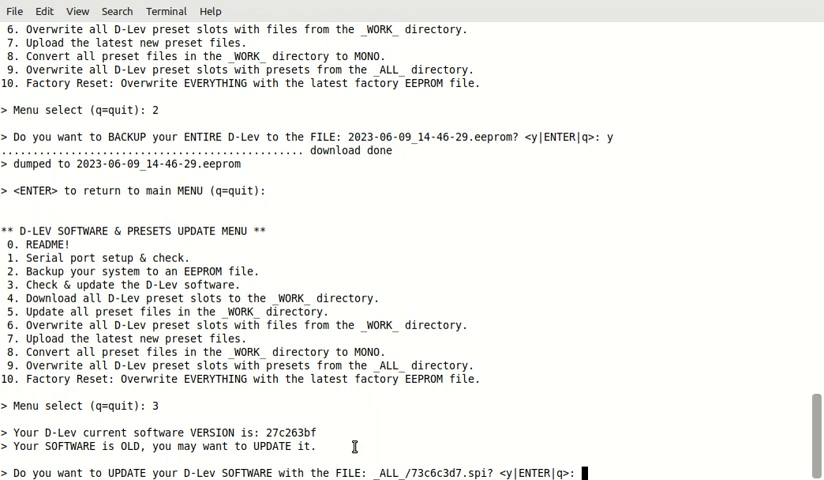
Step: Accept the _ALL_/73c6c3d7.spi software upload and confirm version 73c6c3d7 passes CRC
type("y")
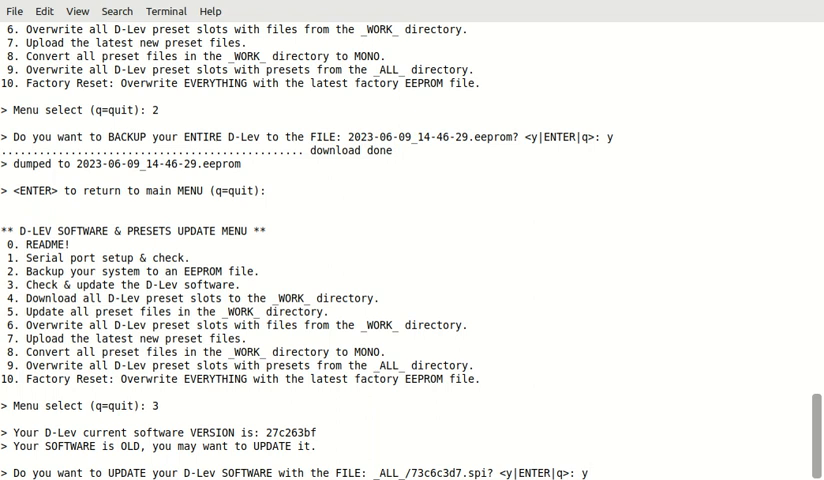
scroll("down", 3)
type("3")
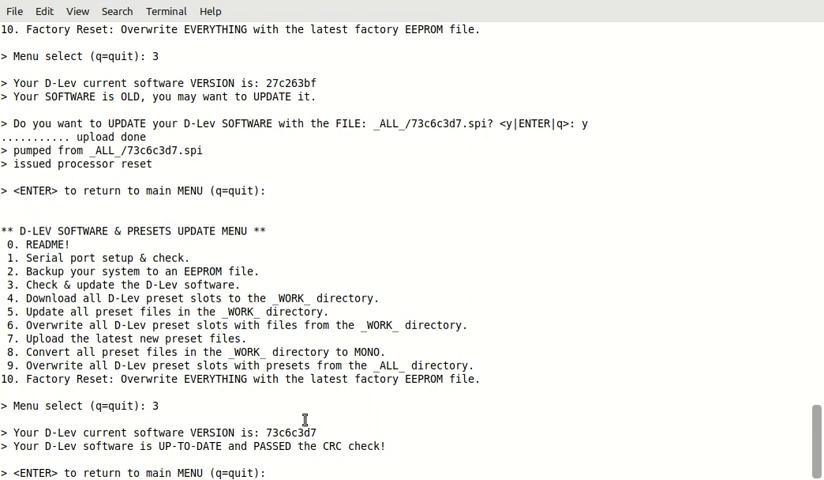
mouse_move(438, 443)
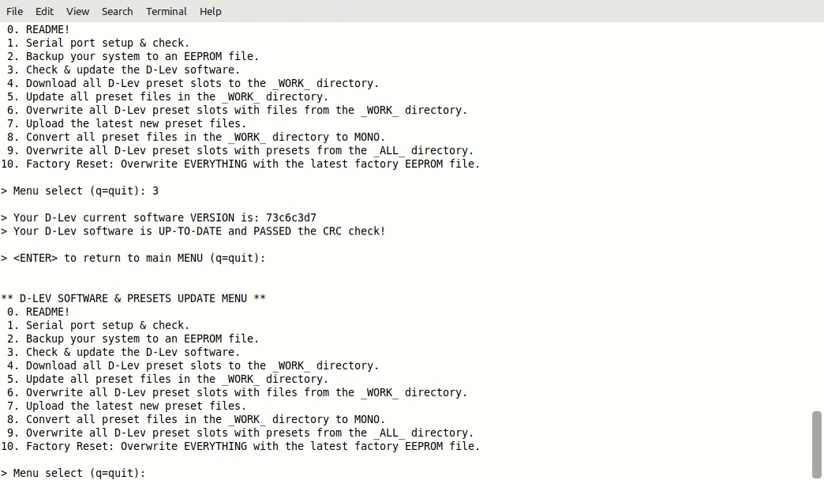
Step: Use option 4 to download all preset slots into 250 .dlp files in _WORK_
type("4")
type("y")
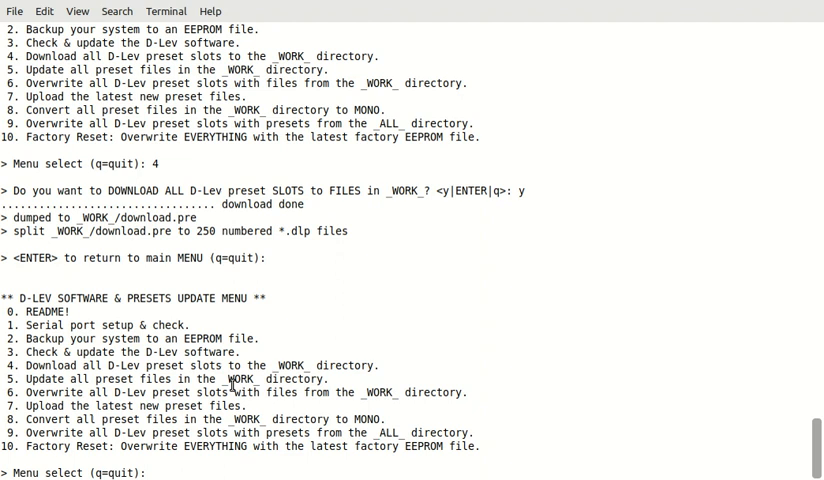
Step: Use option 5 and confirm updating all preset files in _WORK_
type("5")
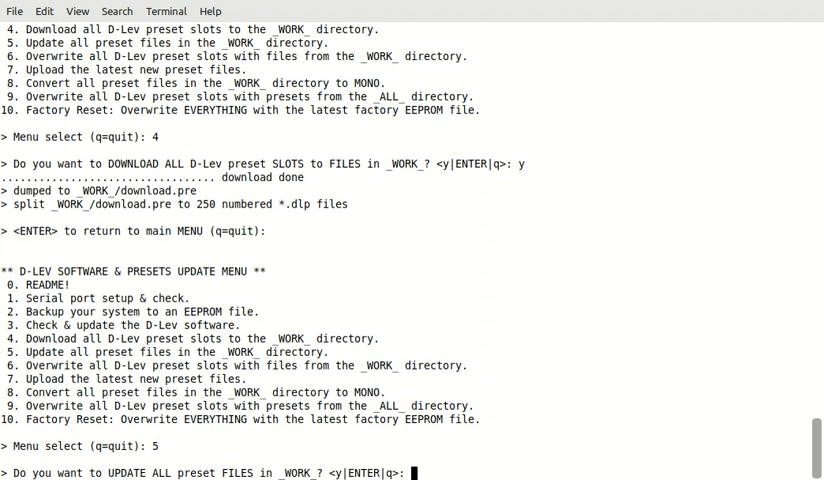
key("Return")
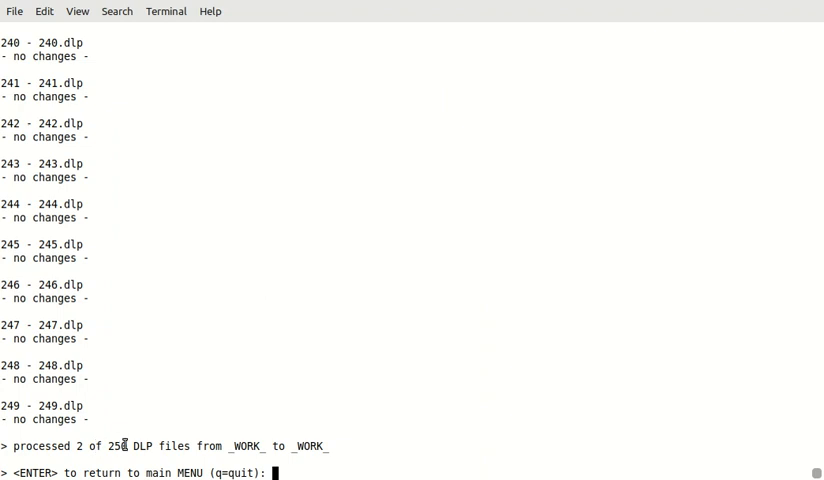
mouse_move(544, 331)
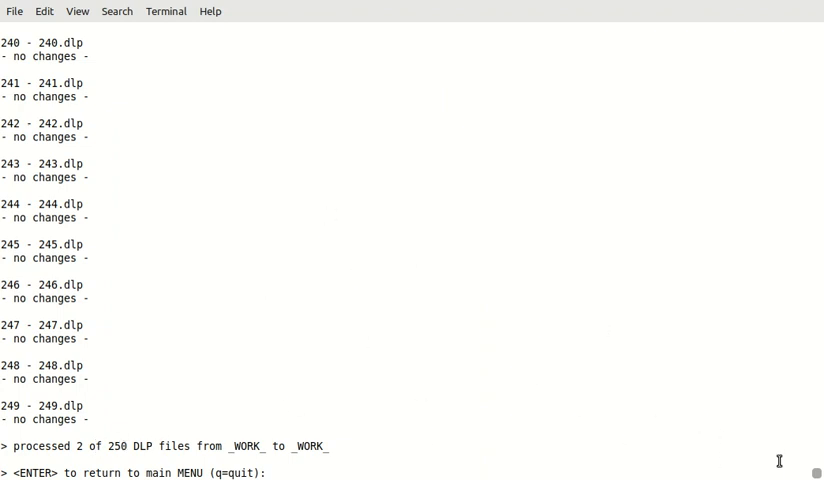
Step: Review the report of 2 of 250 DLP files changed, then return to the menu
scroll("up", 3)
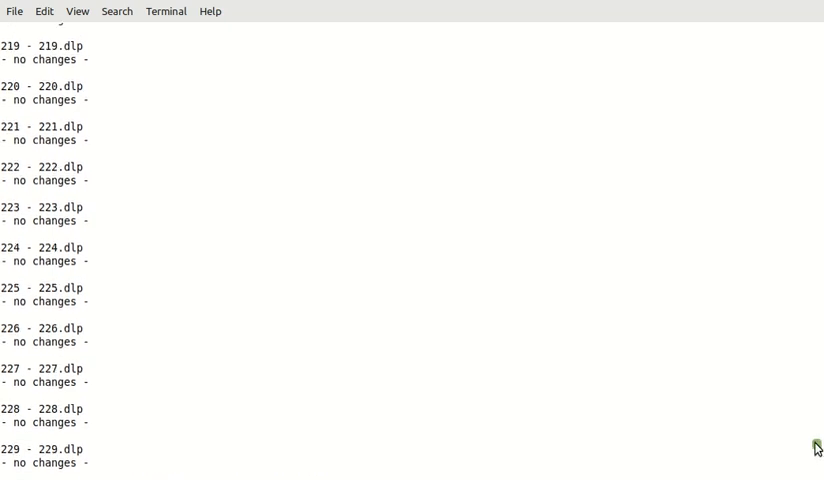
scroll("up", 3)
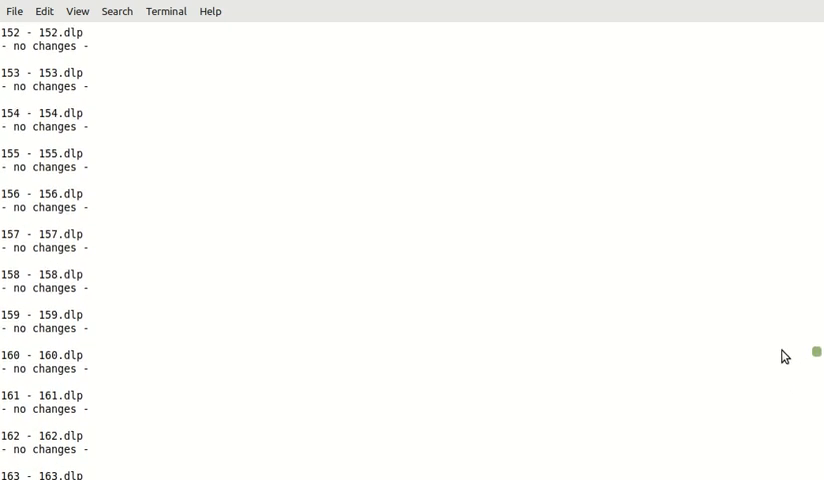
scroll("up", 3)
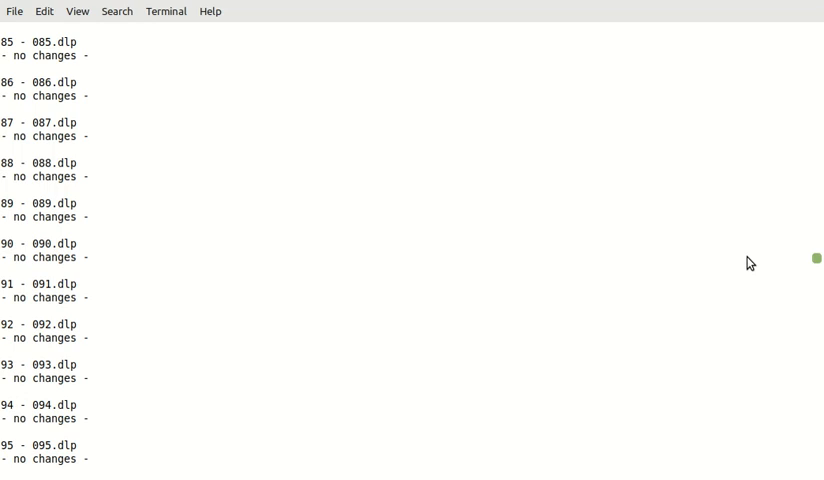
scroll("up", 3)
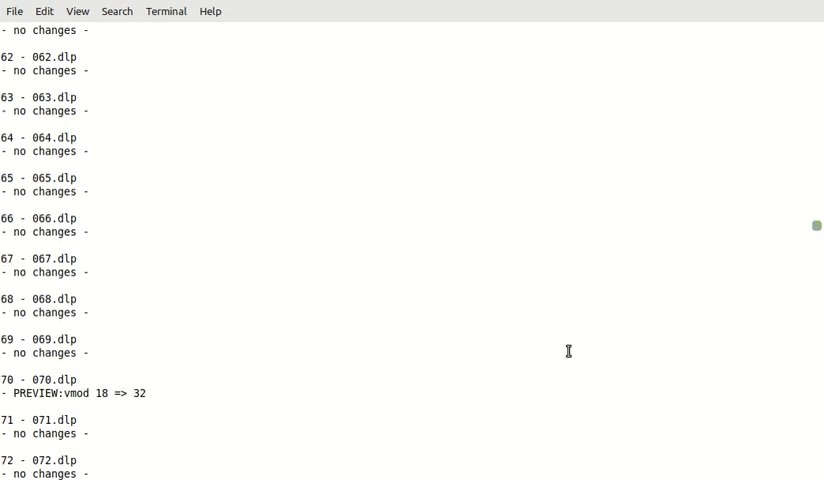
mouse_move(58, 398)
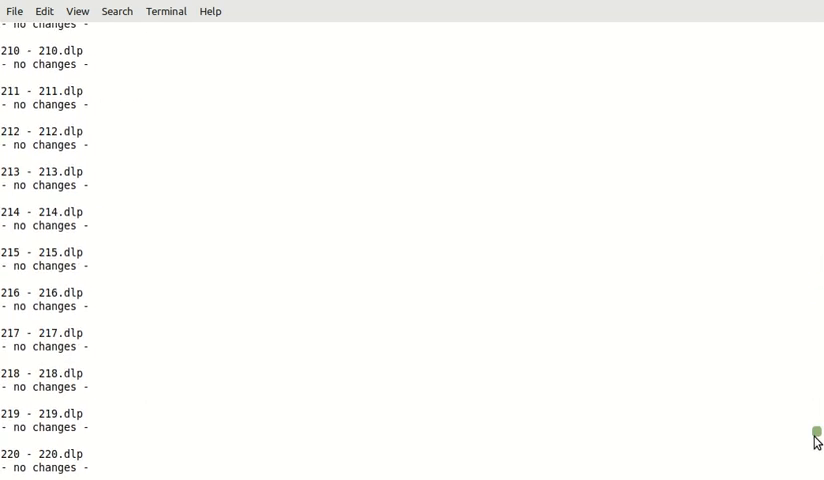
scroll("down", 3)
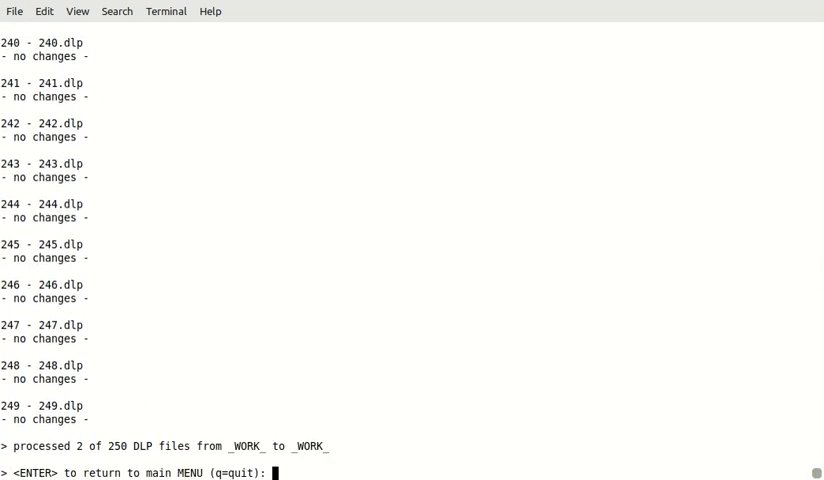
key("Return")
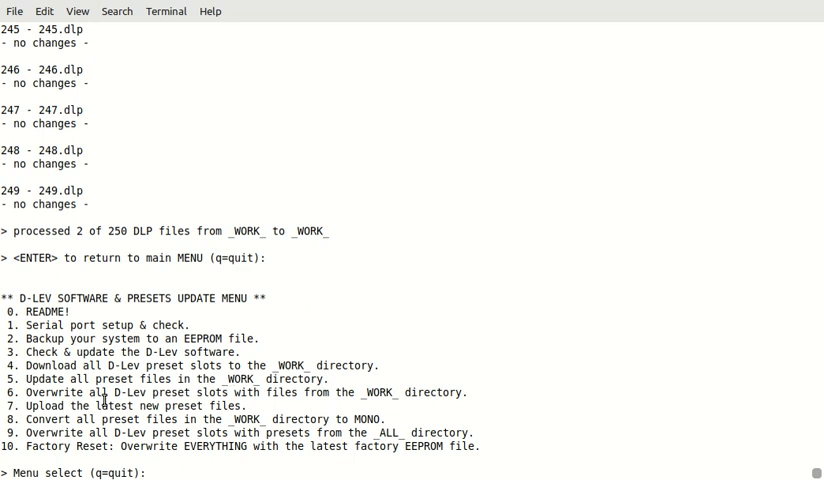
Step: Overwrite all D-Lev preset slots with the 250 _WORK_ files using option 6
type("6")
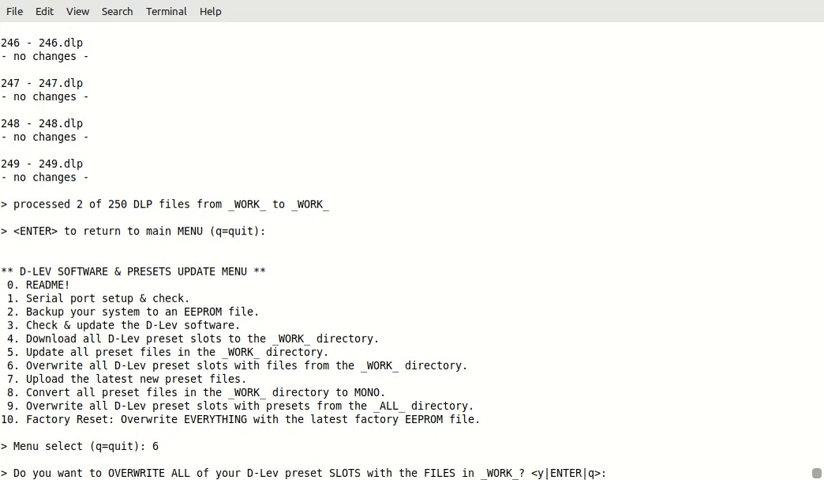
type("y")
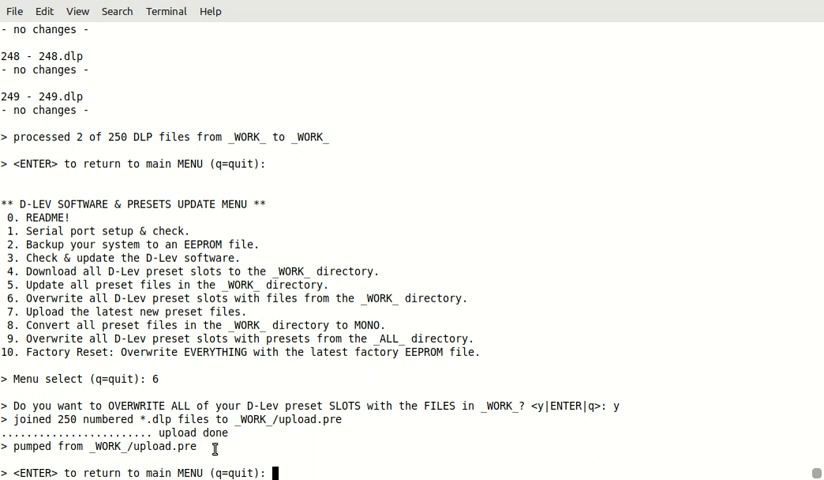
mouse_move(326, 465)
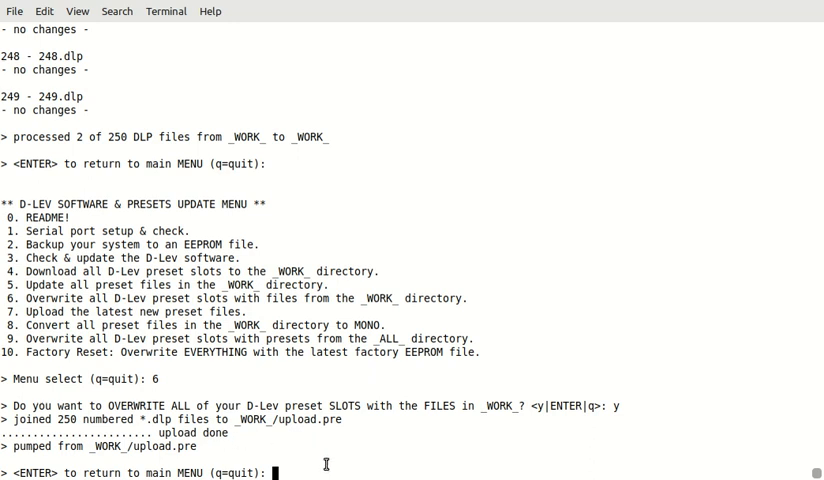
key("Return")
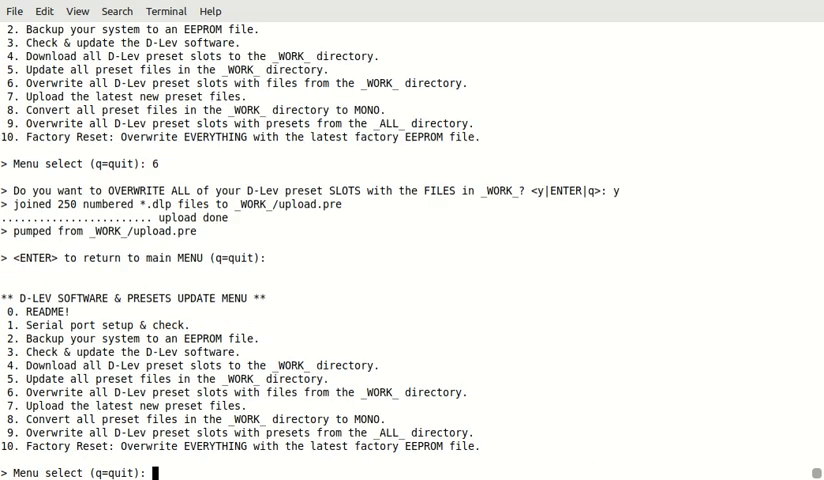
type("7")
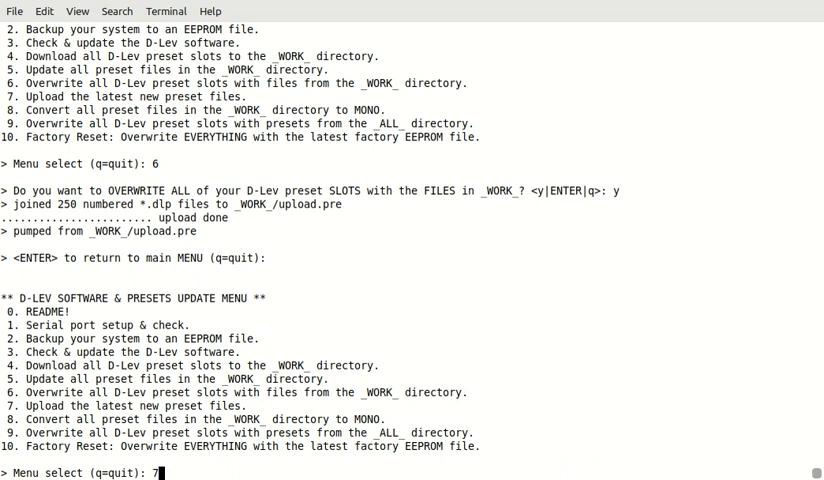
Step: Run option 7 and download the current D-Lev slot list, showing slot 140 onward empty
key("Return")
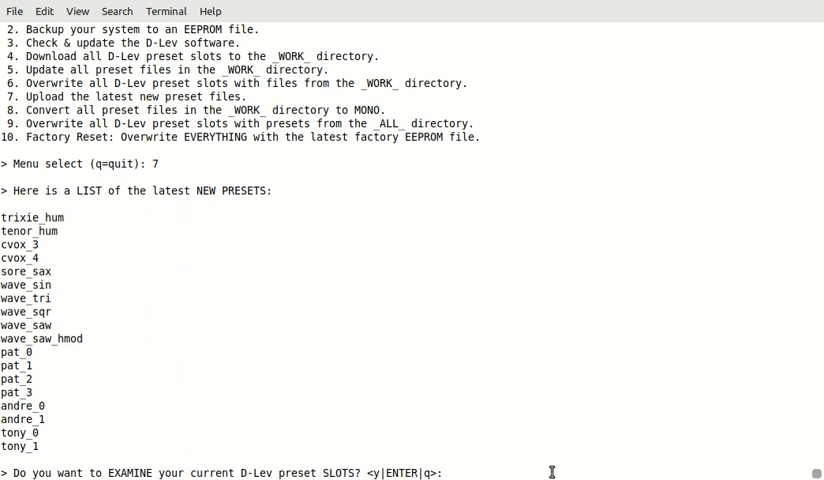
type("y")
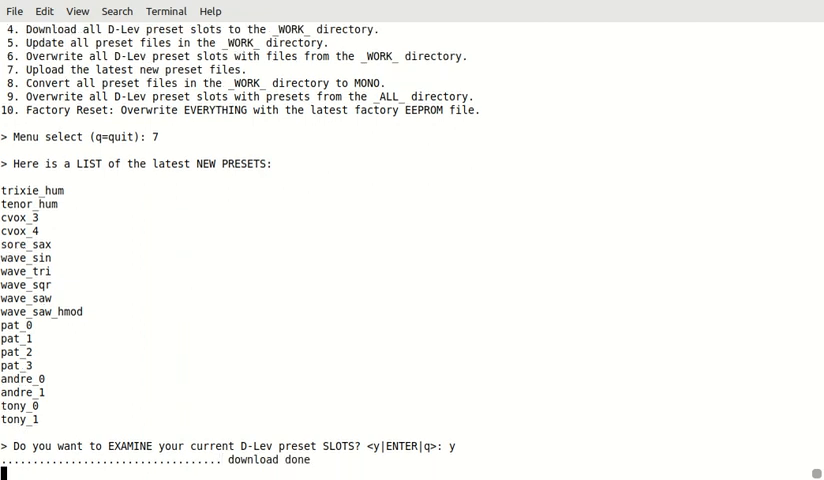
key("Return")
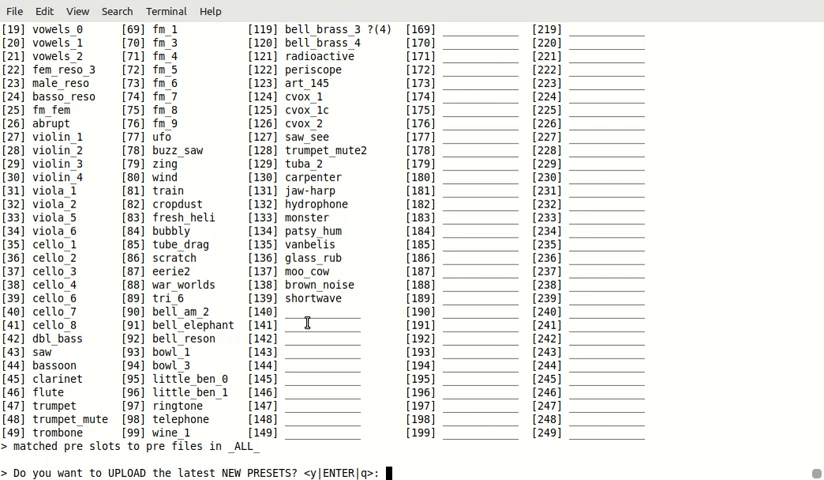
Step: Upload the eighteen new presets into slots 140–157, then return to the update menu
type("y")
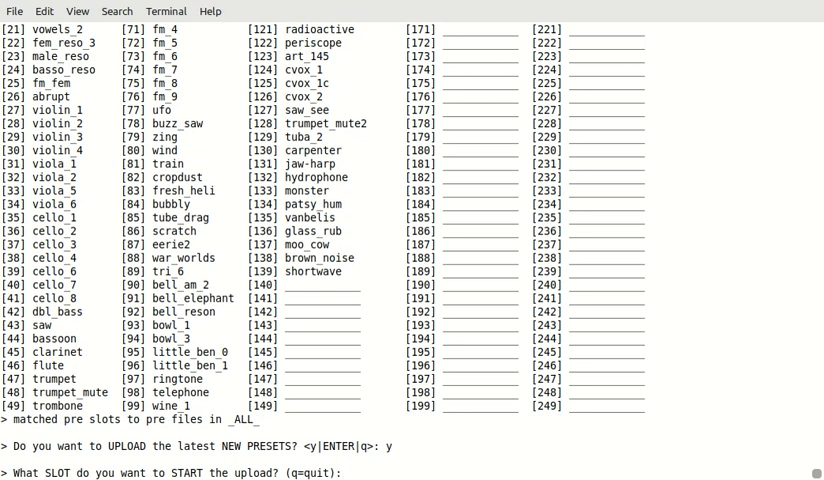
type("1")
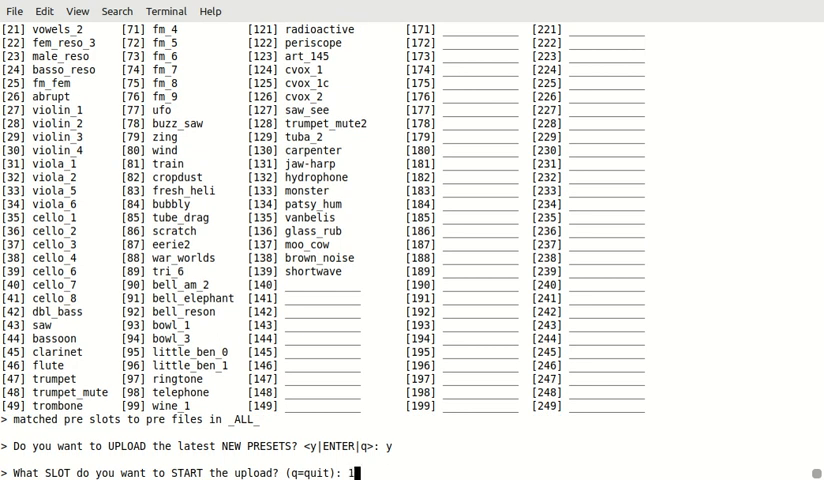
type("40")
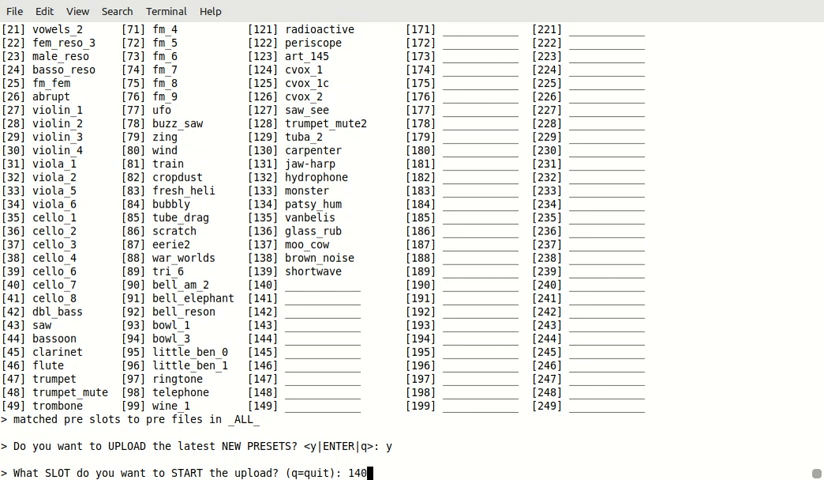
key("Return")
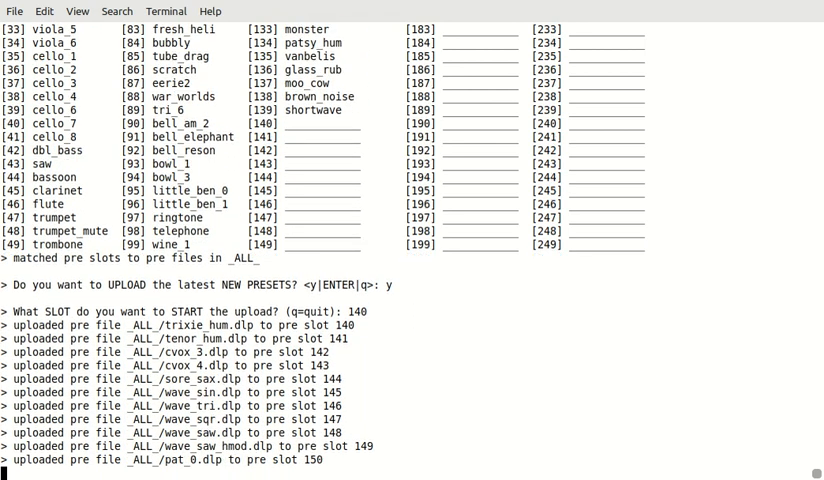
scroll("down", 3)
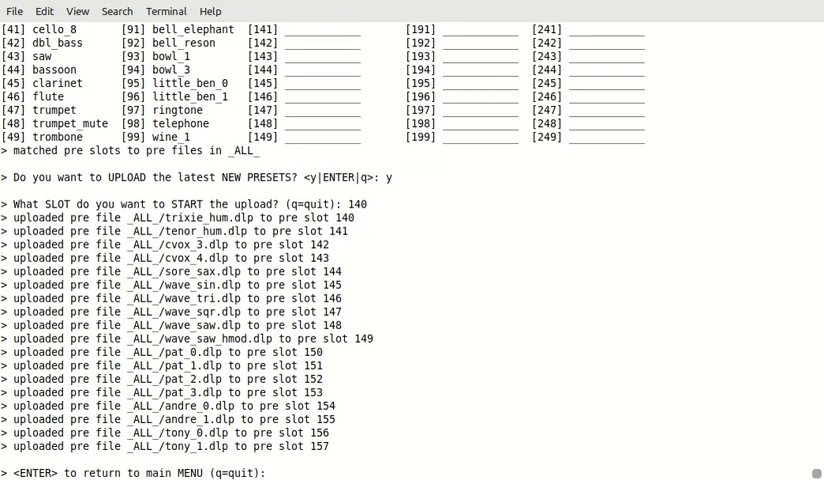
key("Return")
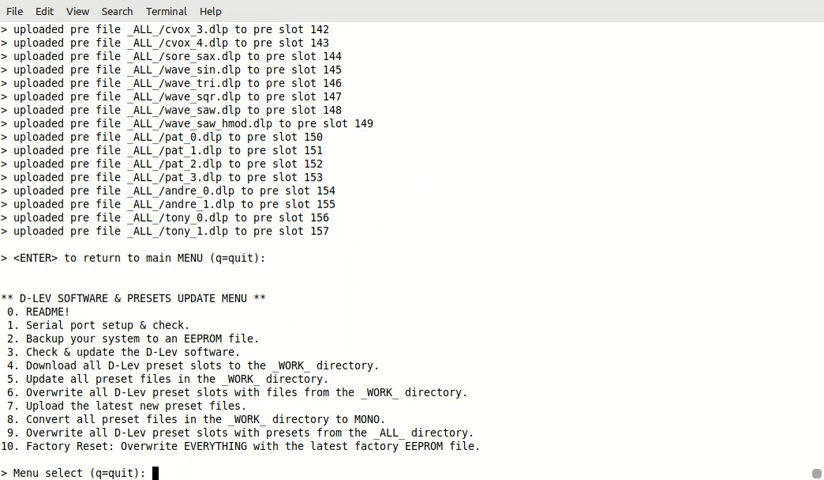
Step: Re-run option 7 to confirm trixie_hum through wave_saw_hmod now occupy slots 140–149
type("7")
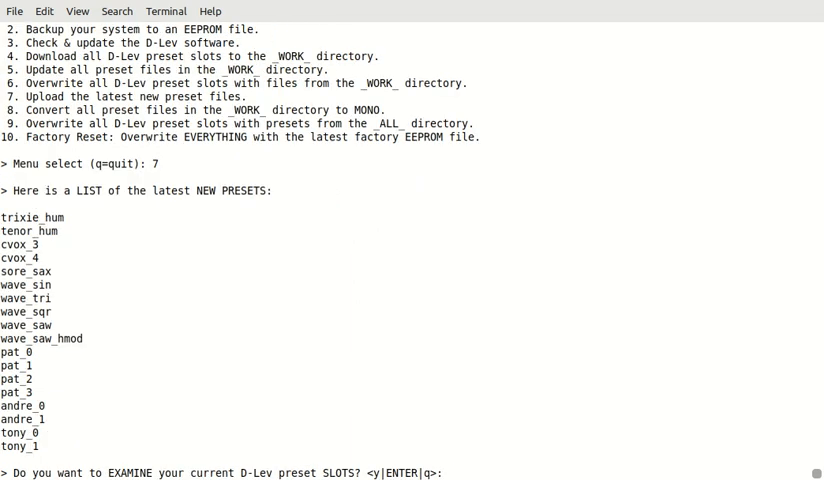
type("y")
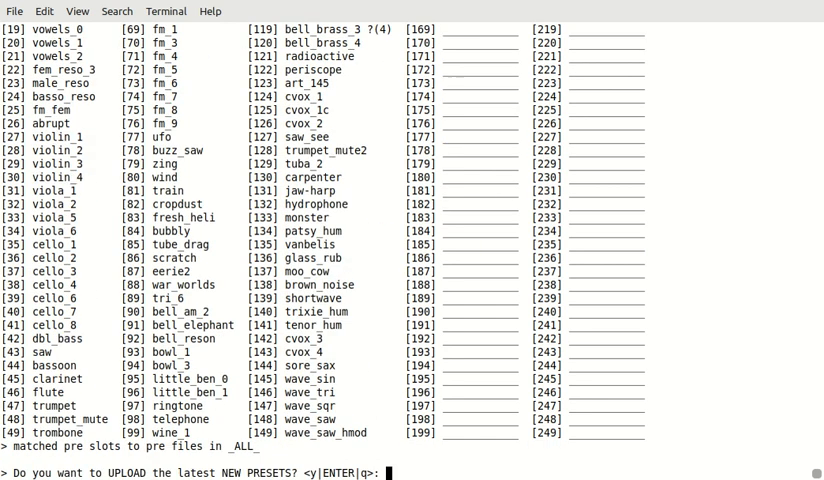
mouse_move(501, 460)
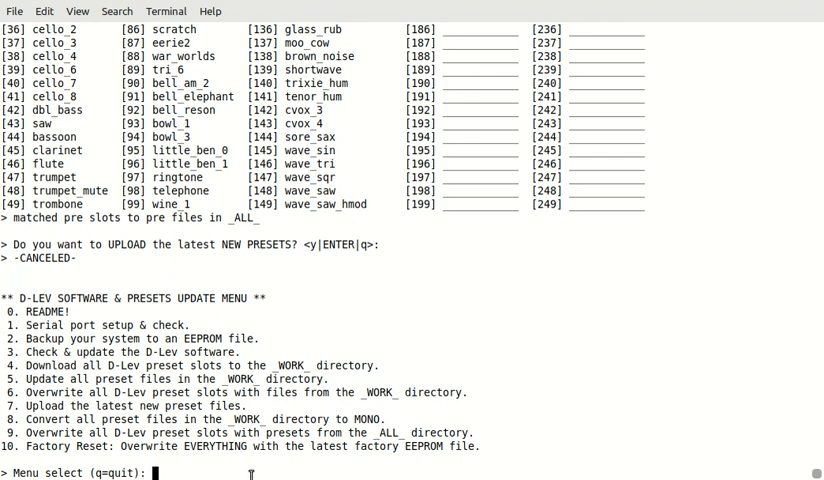
Step: Enter q to quit the D-Lev librarian back to the d-lib shell prompt
type("q")
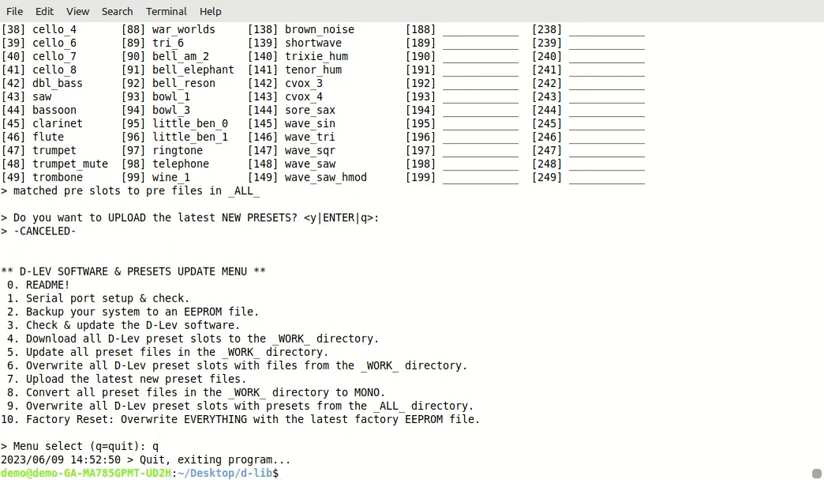